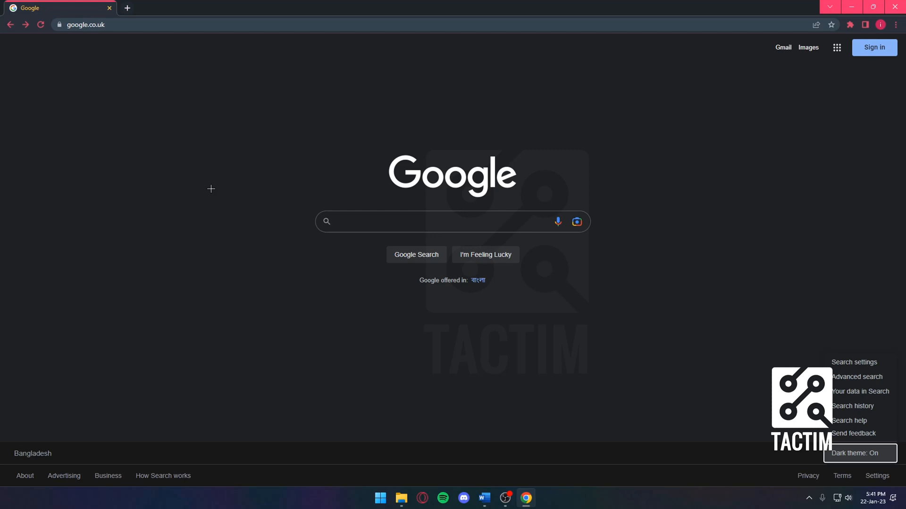
{"action": "mouse_move", "coordinate": [185, 188]}
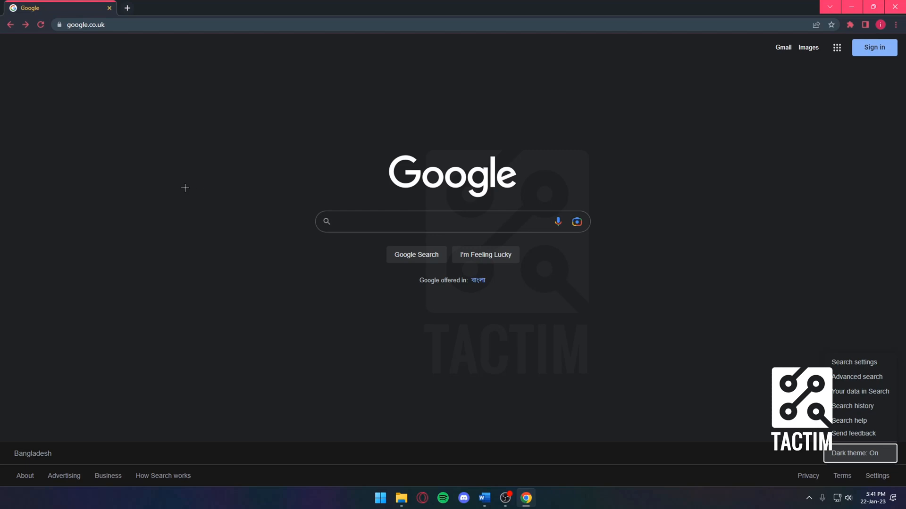
- Open Search Settings and scroll down through the search result preferences
{"action": "left_click", "coordinate": [854, 362]}
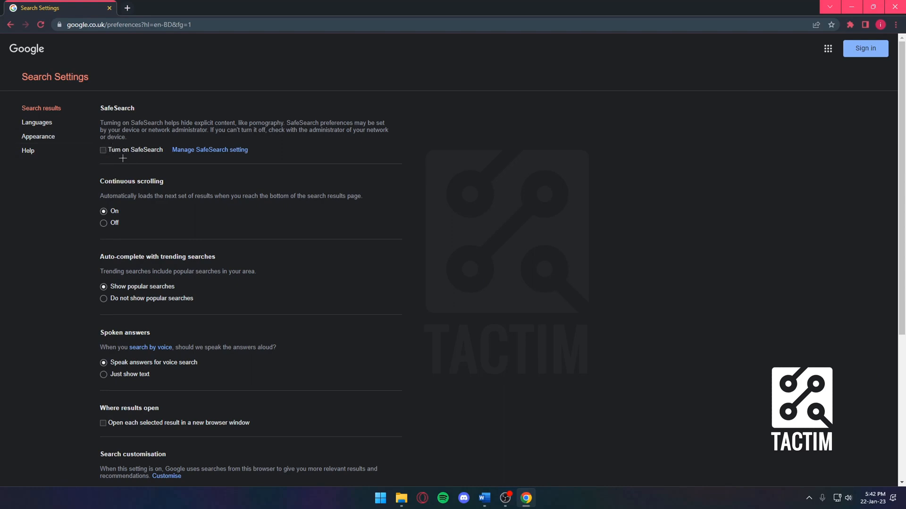
{"action": "scroll", "scroll_direction": "down", "scroll_amount": 3}
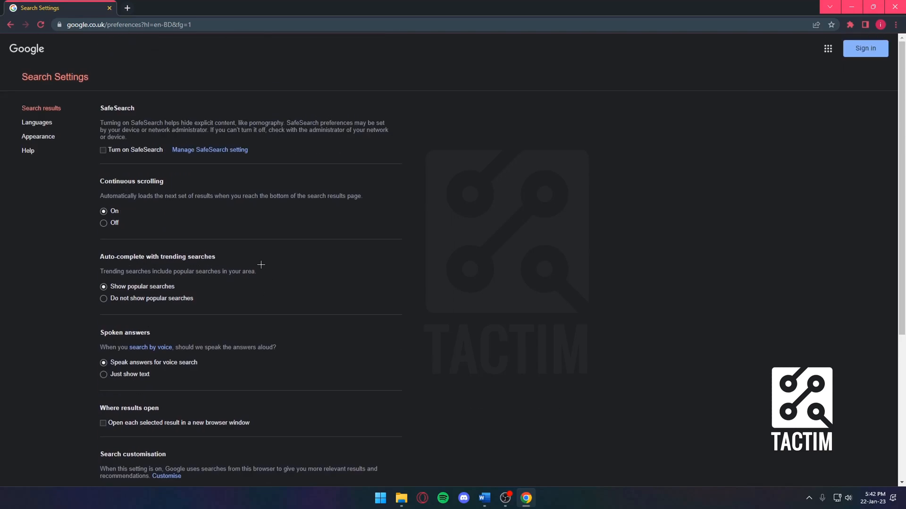
- Go to the dedicated SafeSearch page, leaving Search Settings, and switch SafeSearch on
{"action": "left_click", "coordinate": [209, 150]}
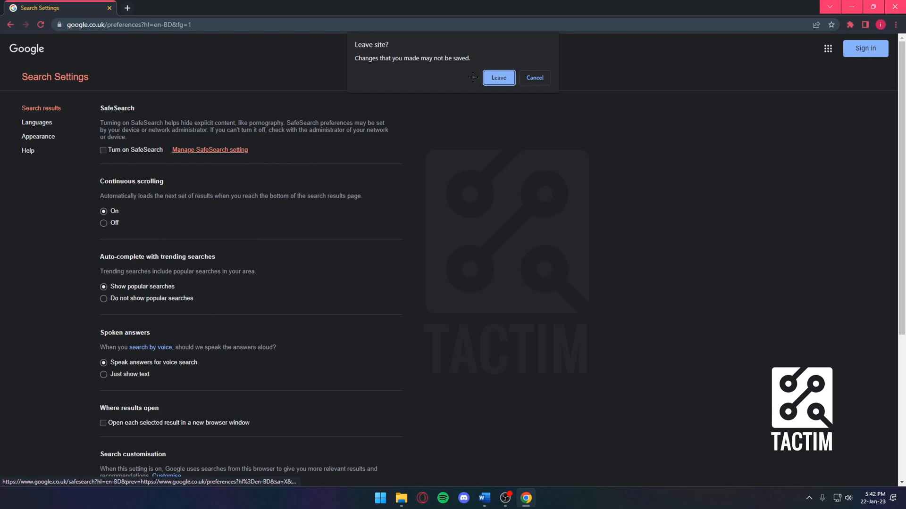
{"action": "left_click", "coordinate": [498, 78]}
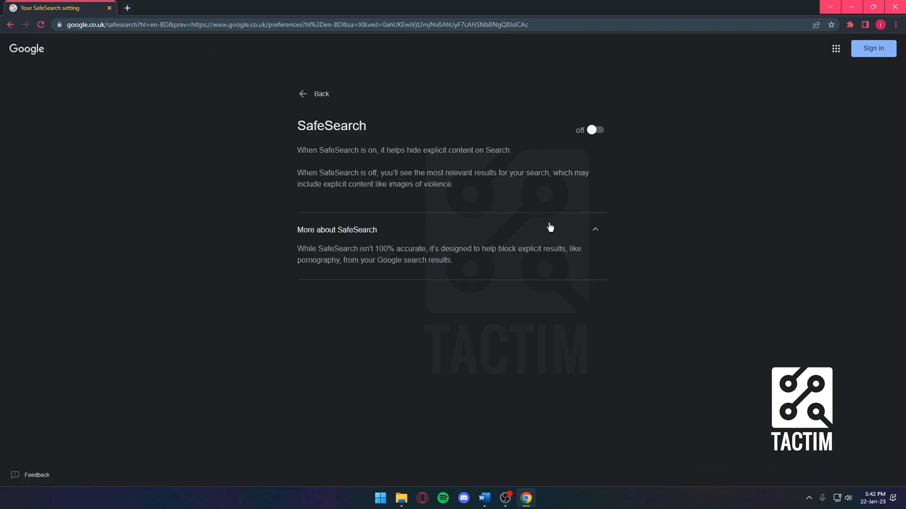
{"action": "left_click", "coordinate": [595, 129]}
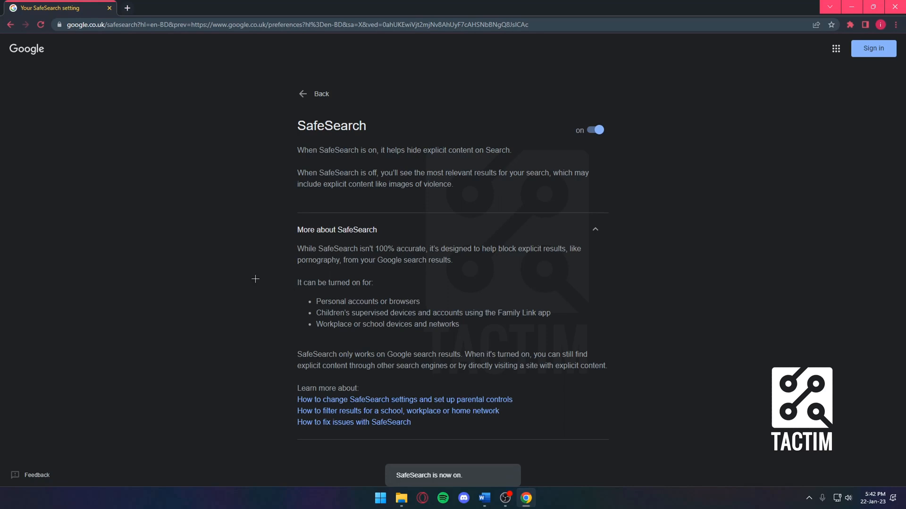
{"action": "mouse_move", "coordinate": [376, 375]}
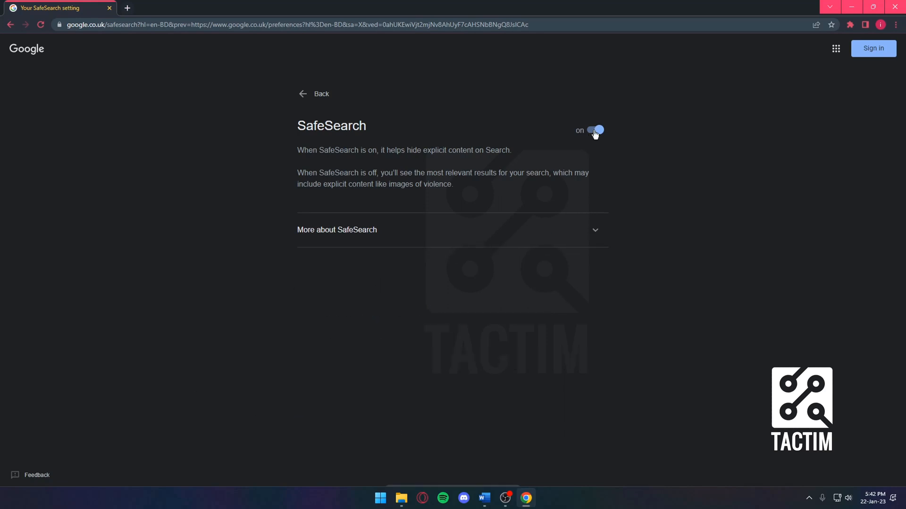
- Switch SafeSearch off, sign in, and dismiss the storage upgrade prompt with 'Not now'
{"action": "left_click", "coordinate": [595, 130]}
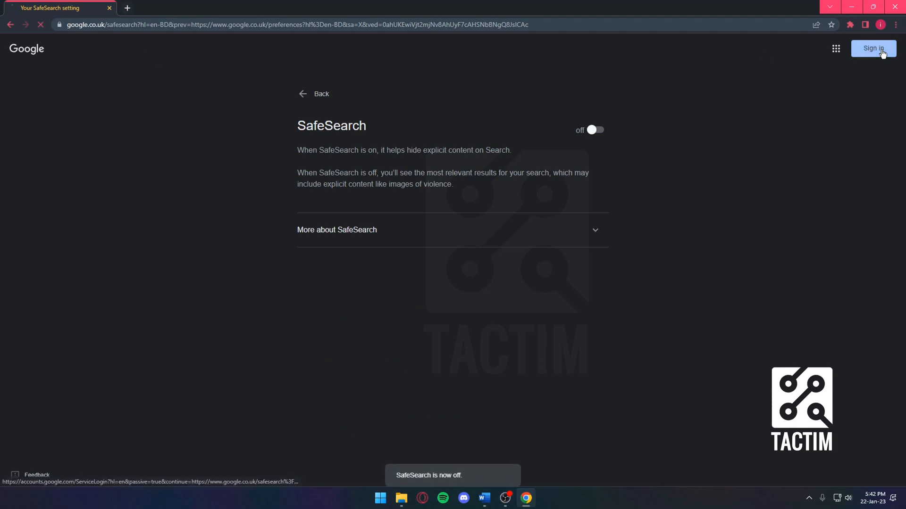
{"action": "left_click", "coordinate": [872, 48]}
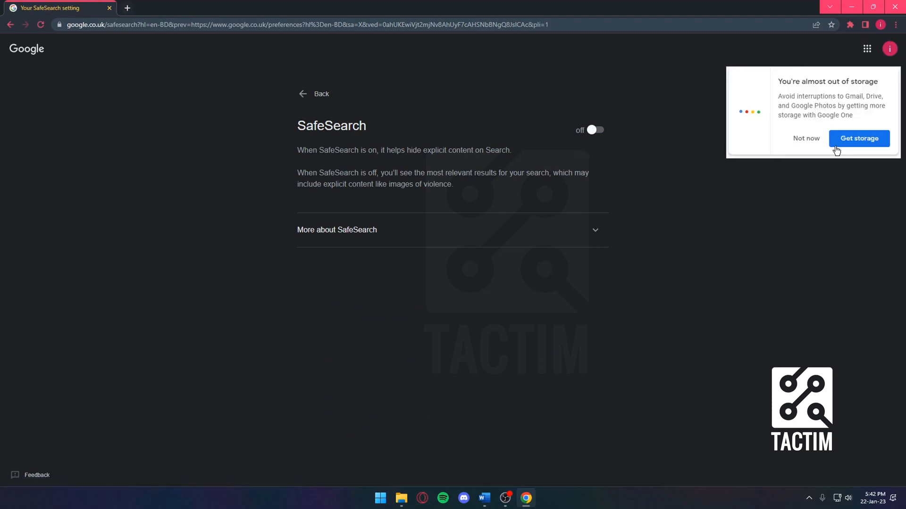
{"action": "left_click", "coordinate": [804, 138]}
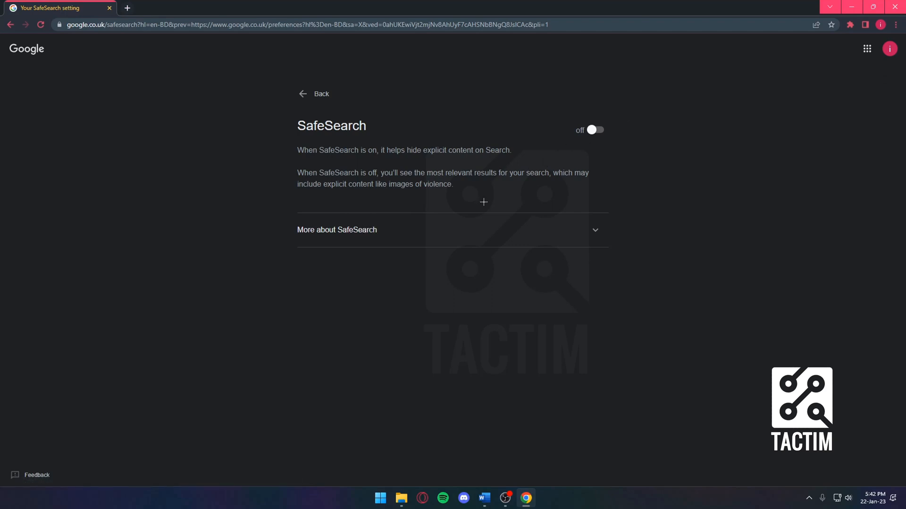
{"action": "mouse_move", "coordinate": [388, 331]}
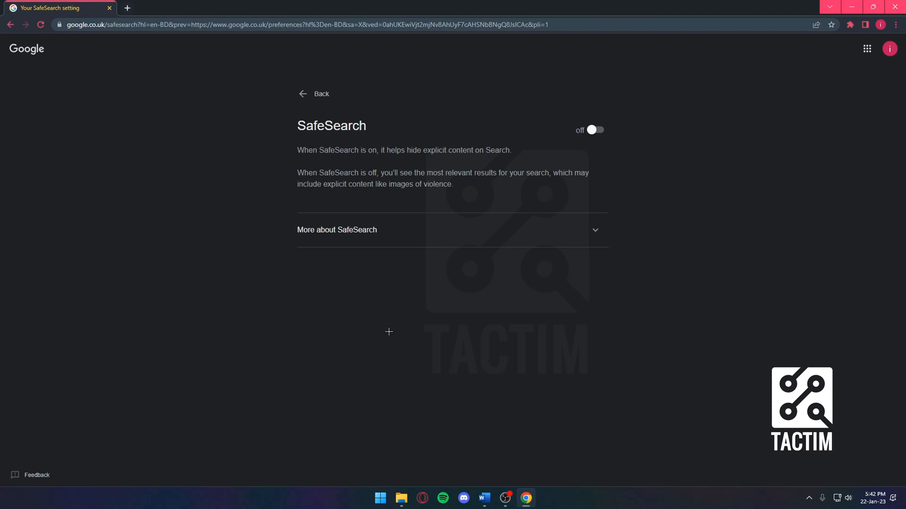
{"action": "mouse_move", "coordinate": [368, 316]}
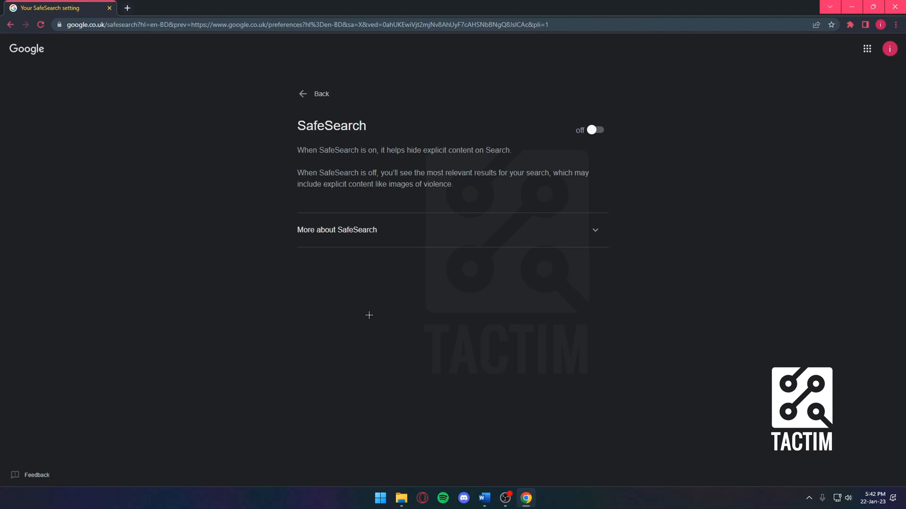
{"action": "mouse_move", "coordinate": [365, 309]}
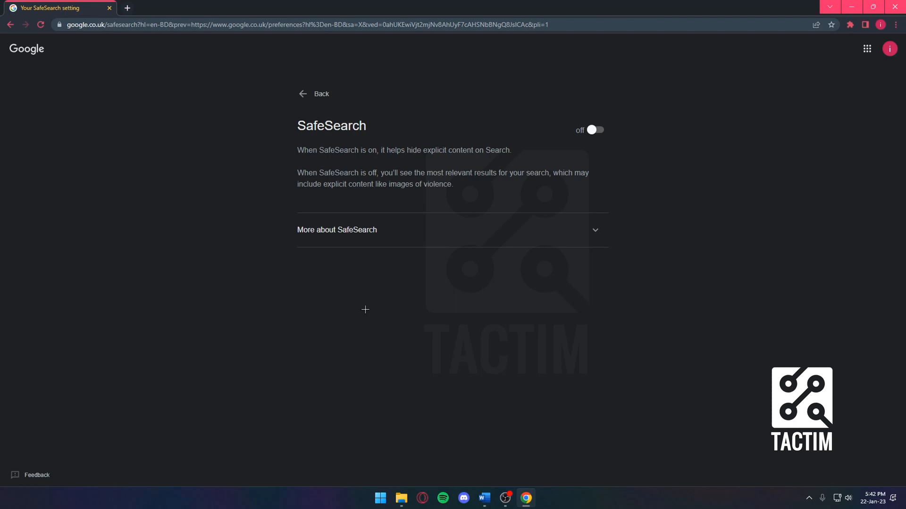
{"action": "mouse_move", "coordinate": [178, 150]}
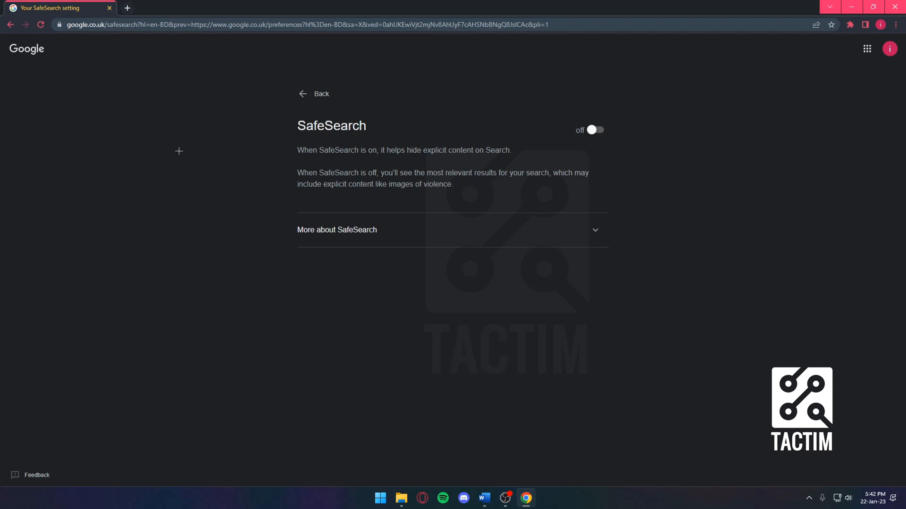